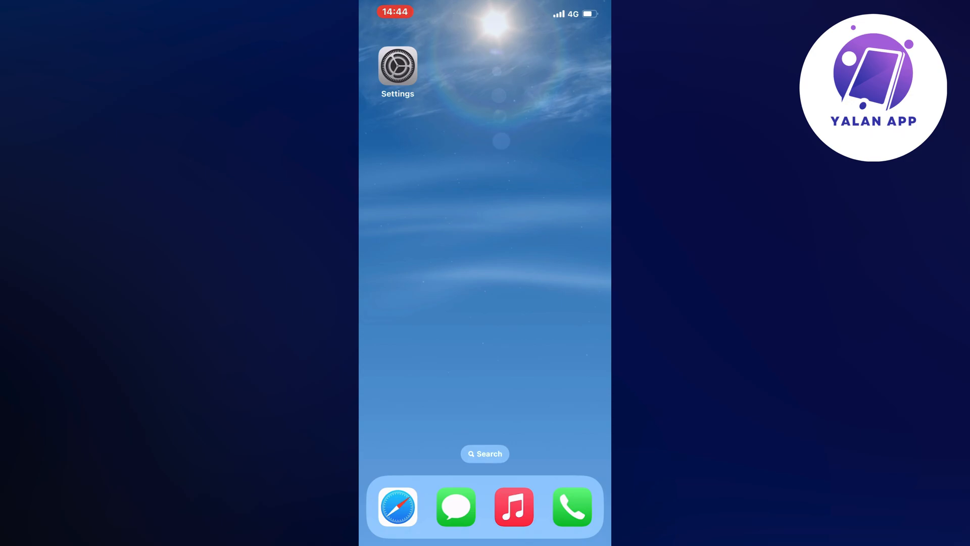
Step: Launch the Settings app from the Home Screen
{"action": "left_click", "coordinate": [397, 67]}
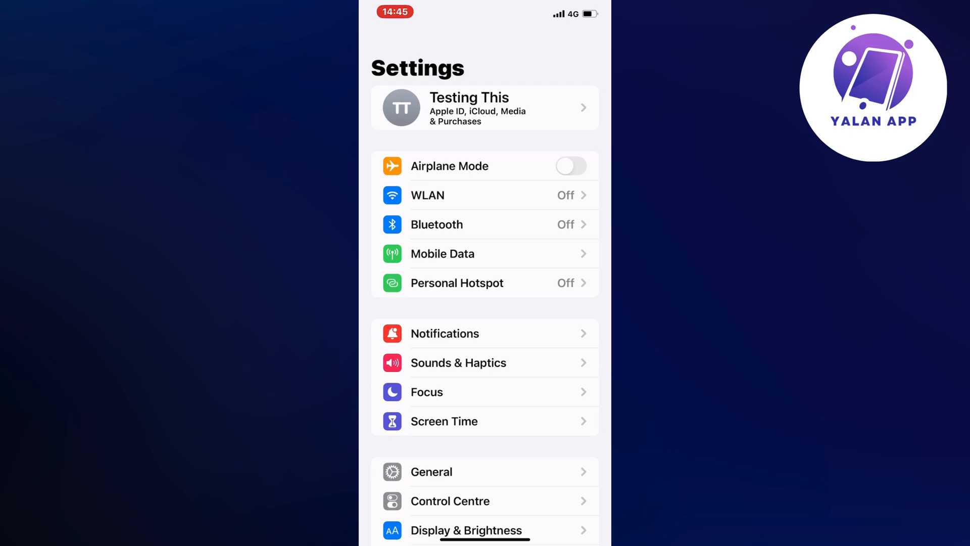
Step: Go to Wallet & Apple Pay and start adding a new payment card
{"action": "scroll", "scroll_direction": "down", "scroll_amount": 3}
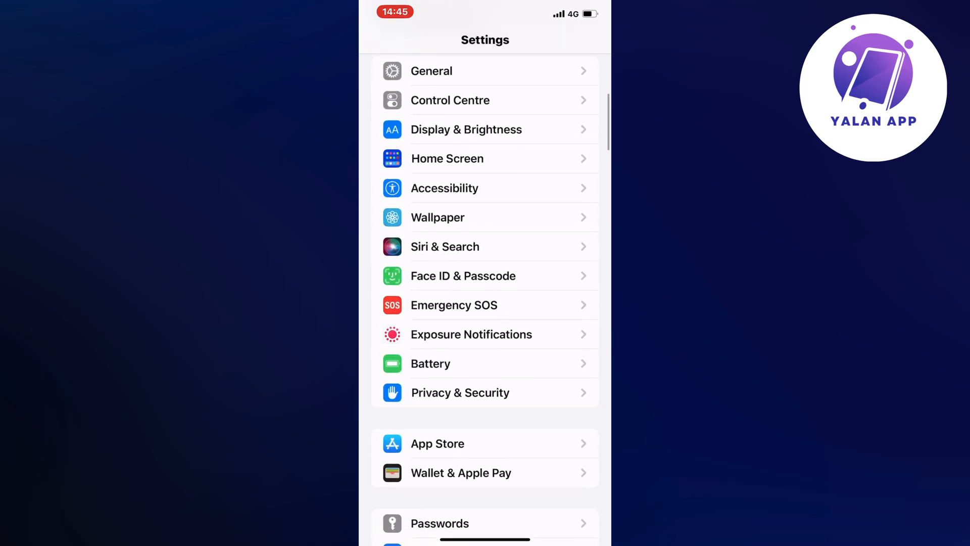
{"action": "scroll", "scroll_direction": "down", "scroll_amount": 3}
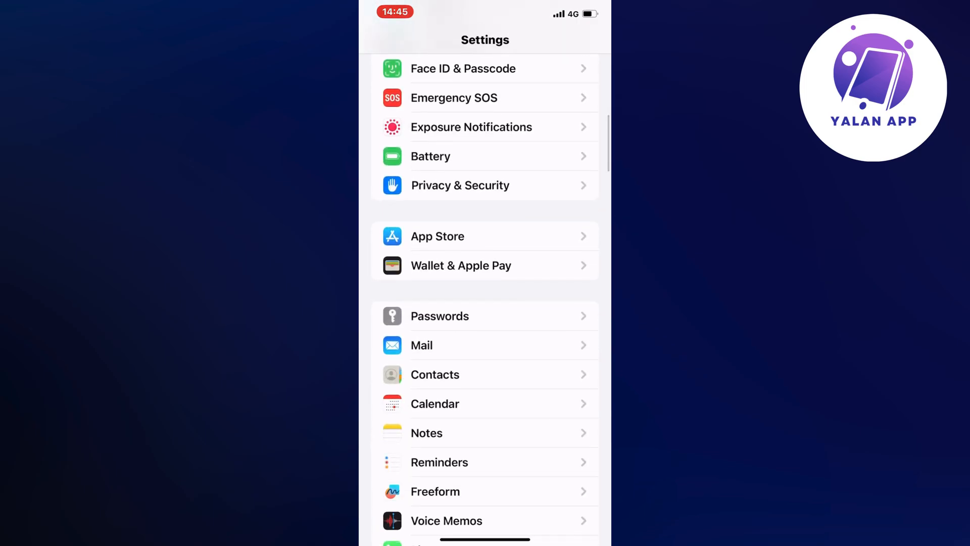
{"action": "left_click", "coordinate": [461, 266]}
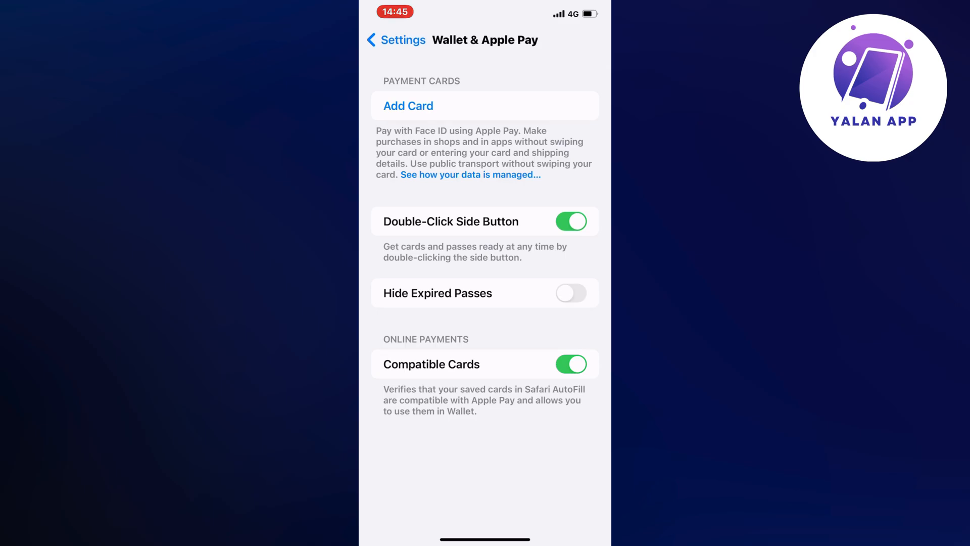
{"action": "left_click", "coordinate": [408, 105]}
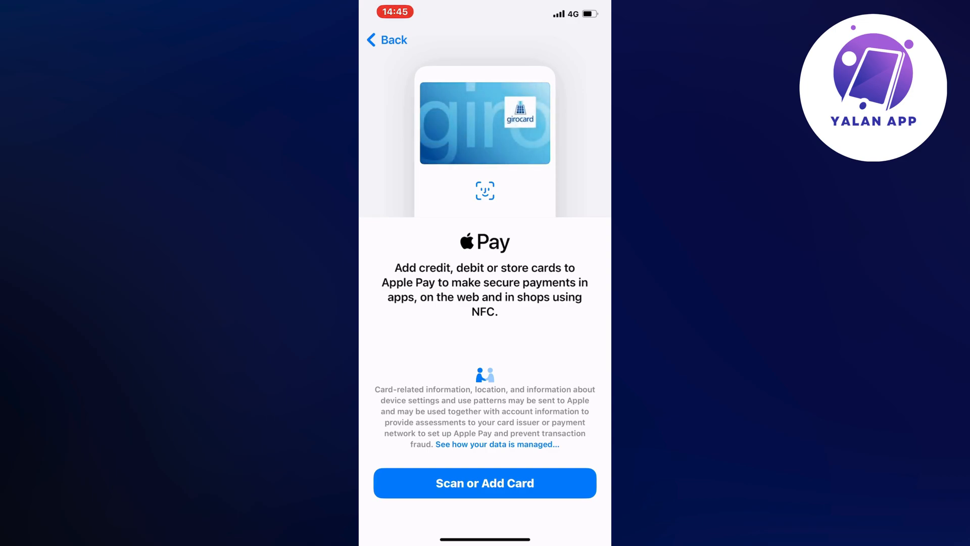
Step: Continue past Scan or Add Card and choose to enter card details manually
{"action": "left_click", "coordinate": [484, 483]}
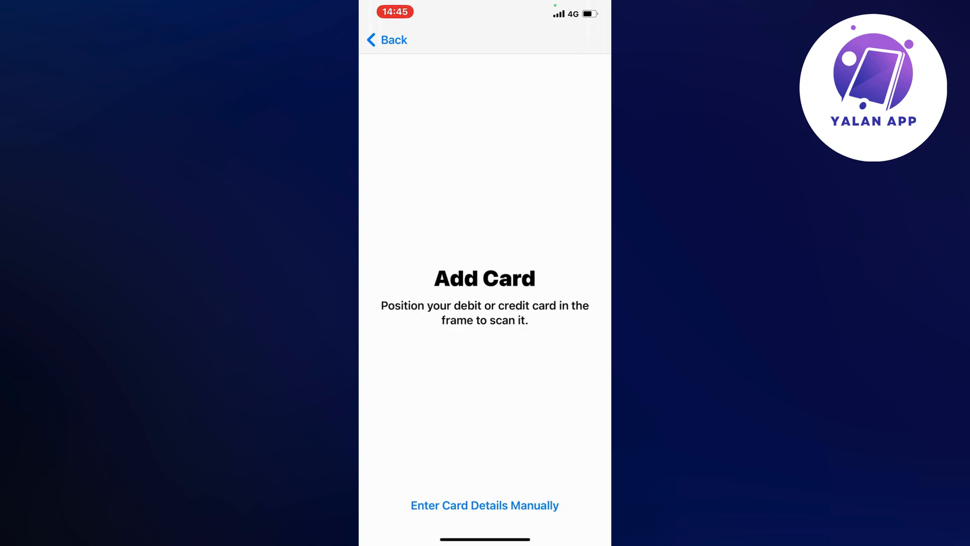
{"action": "left_click", "coordinate": [484, 505]}
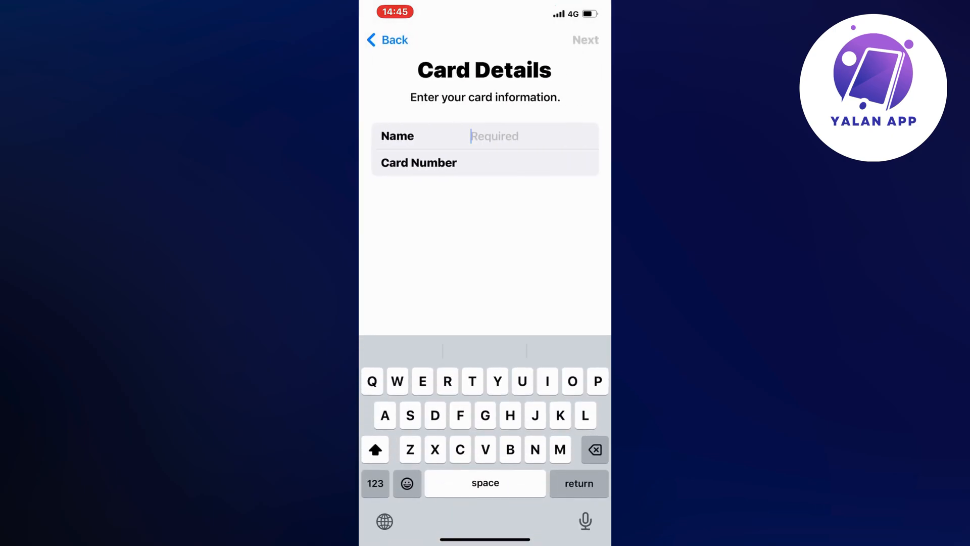